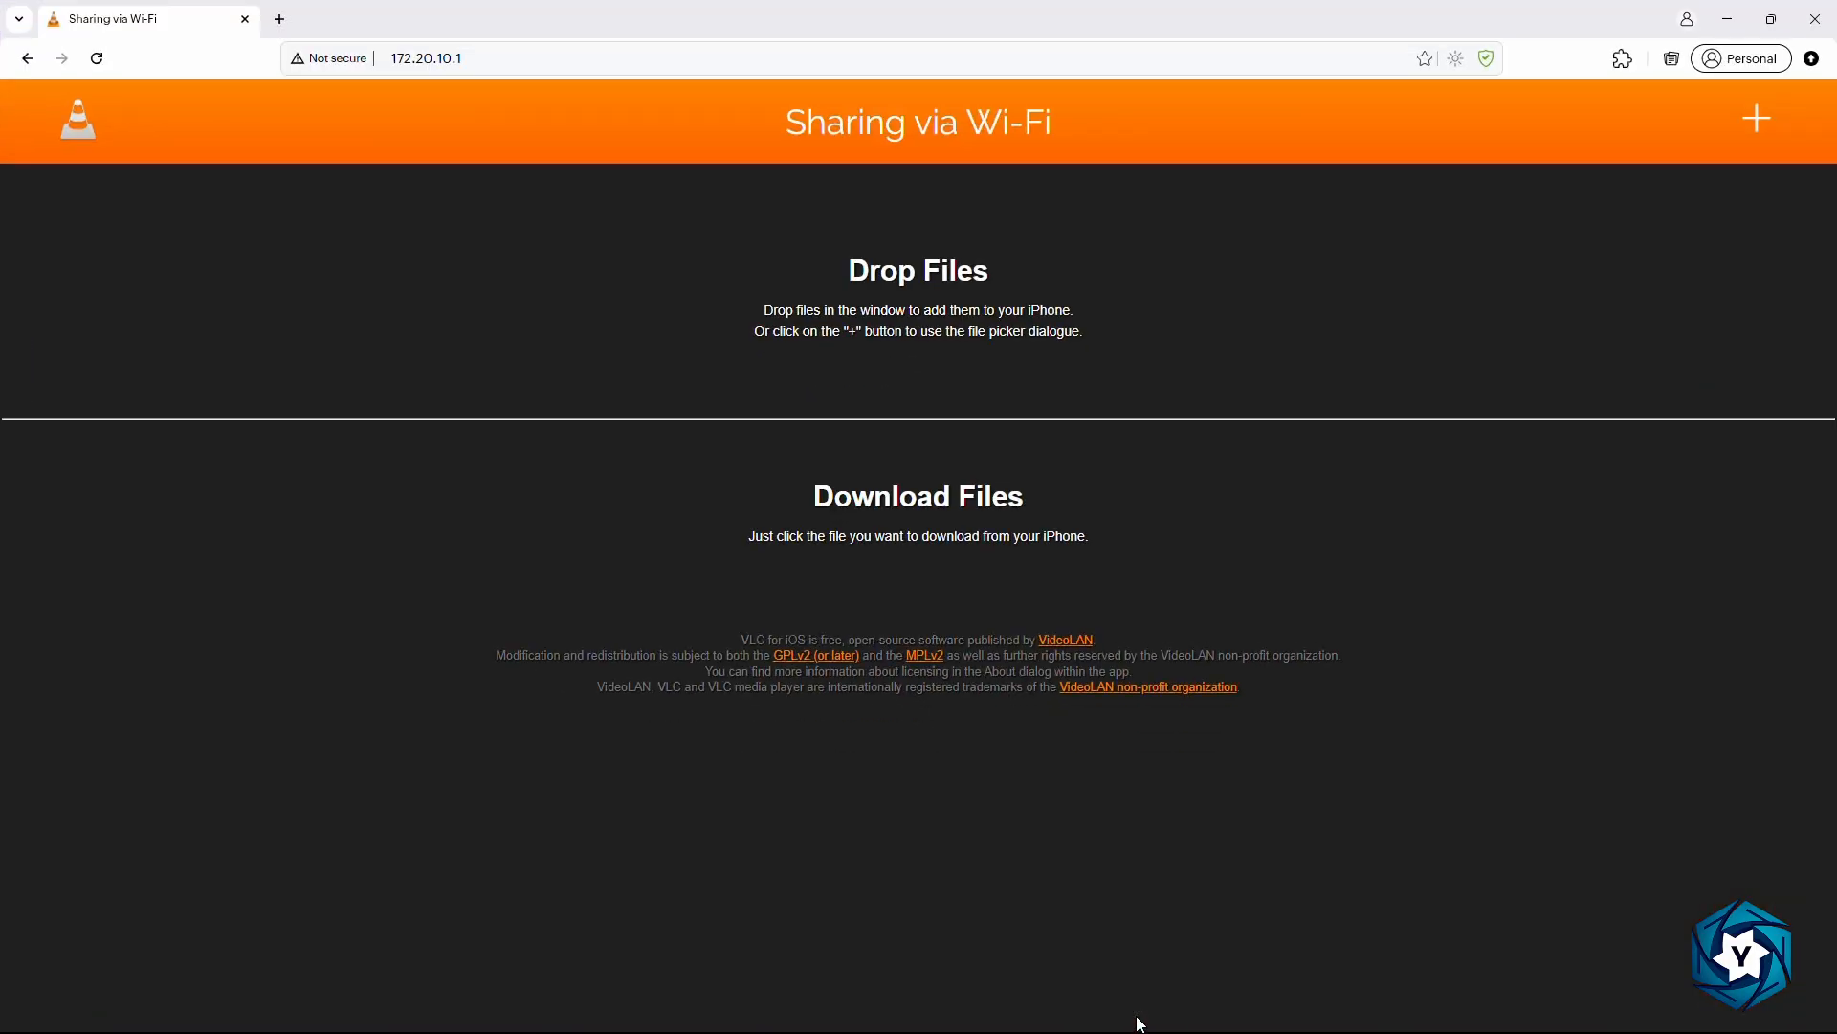
mouse_move(999, 814)
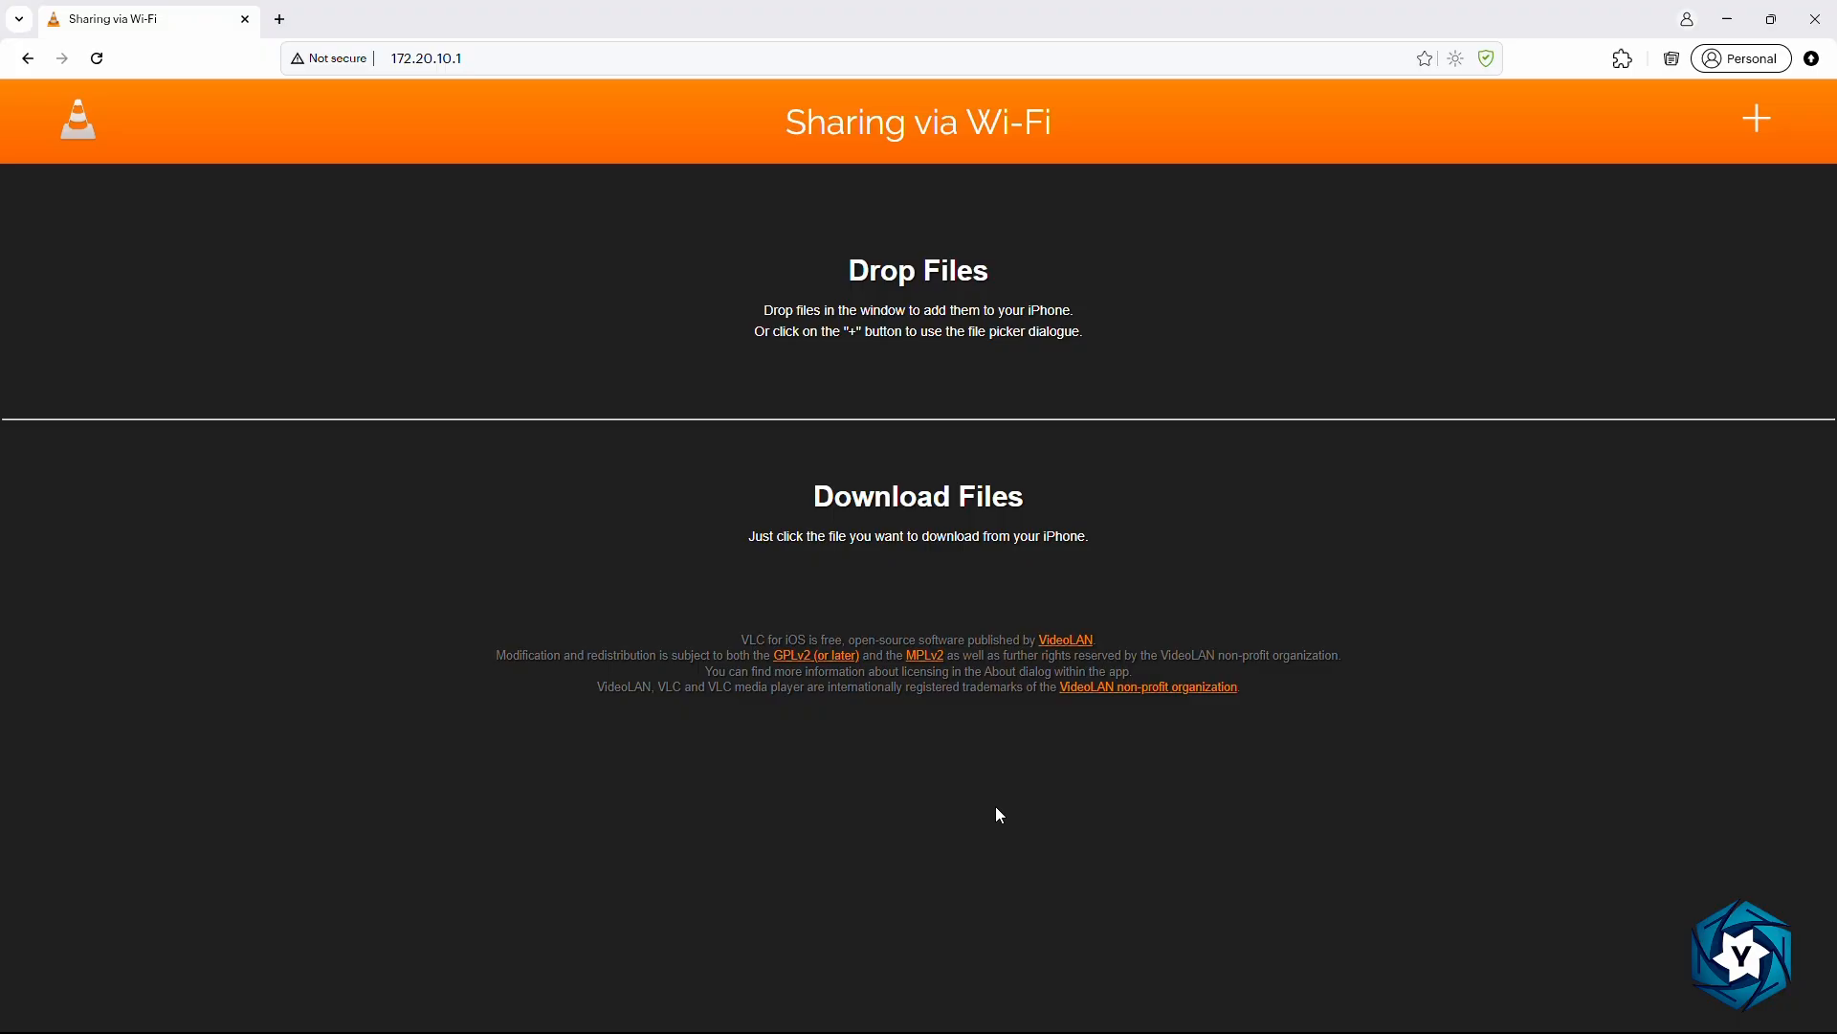
mouse_move(1031, 797)
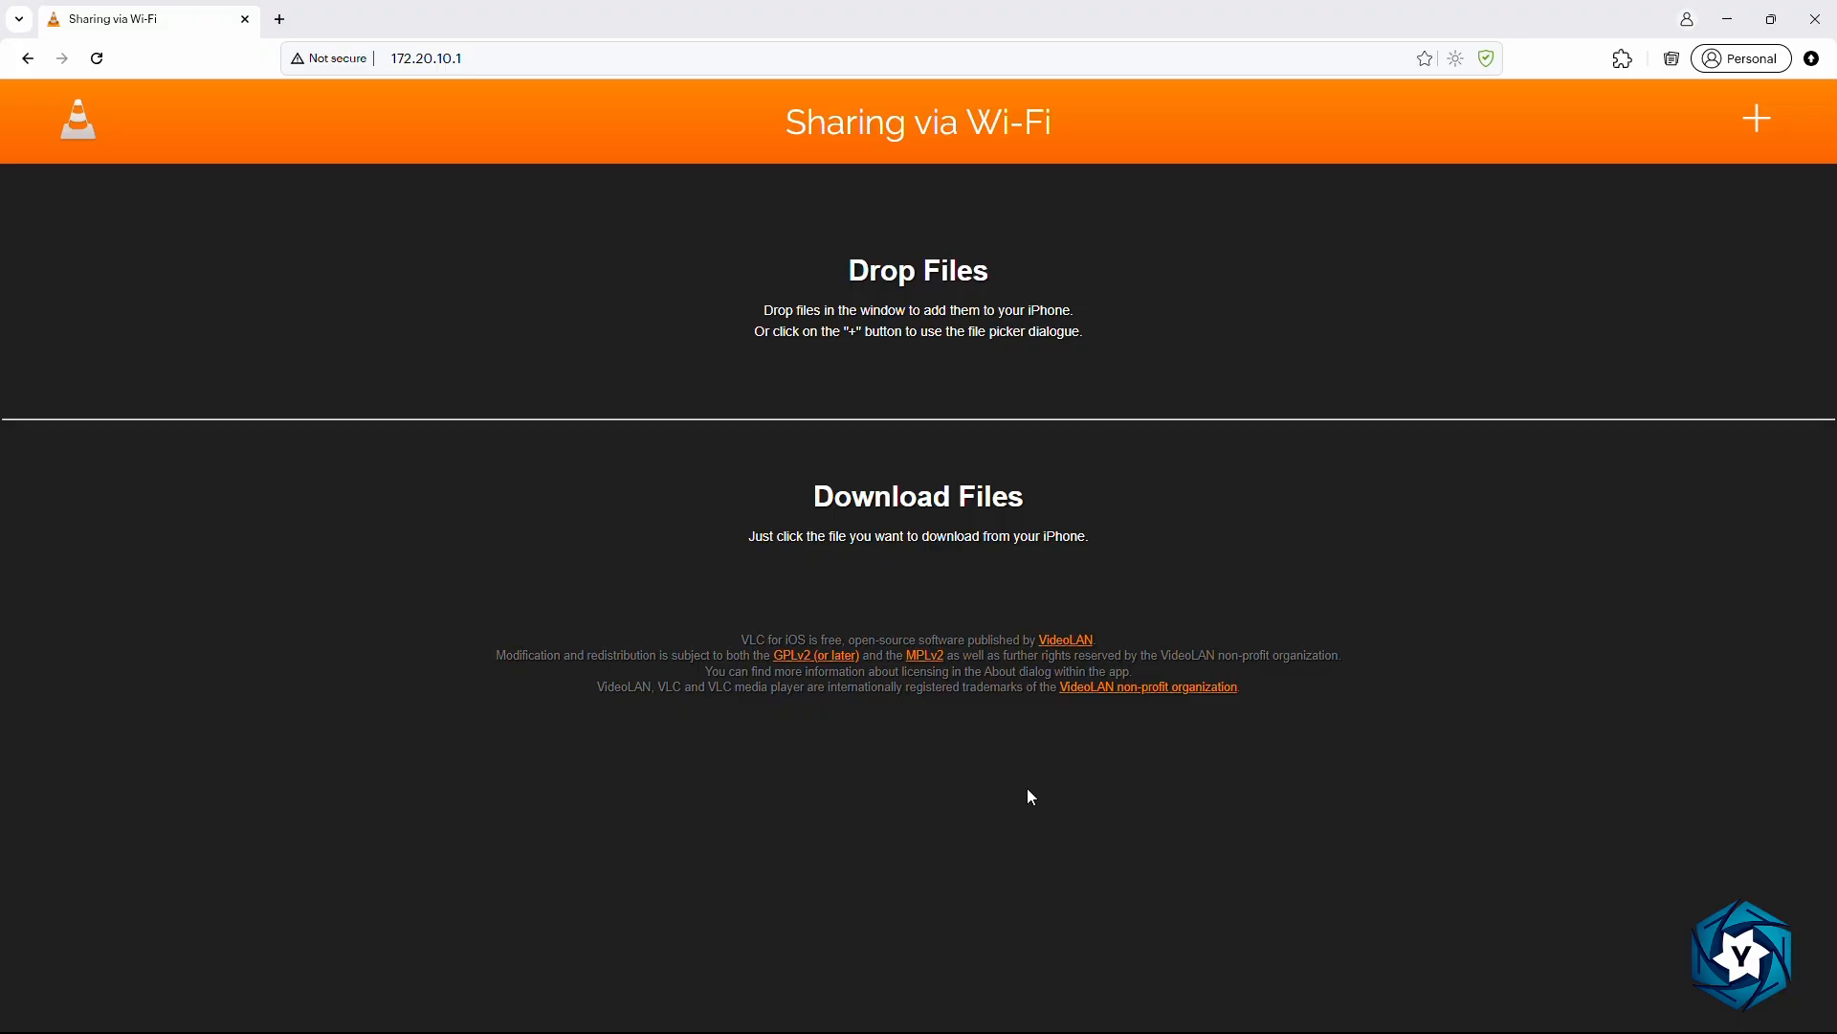
mouse_move(1809, 136)
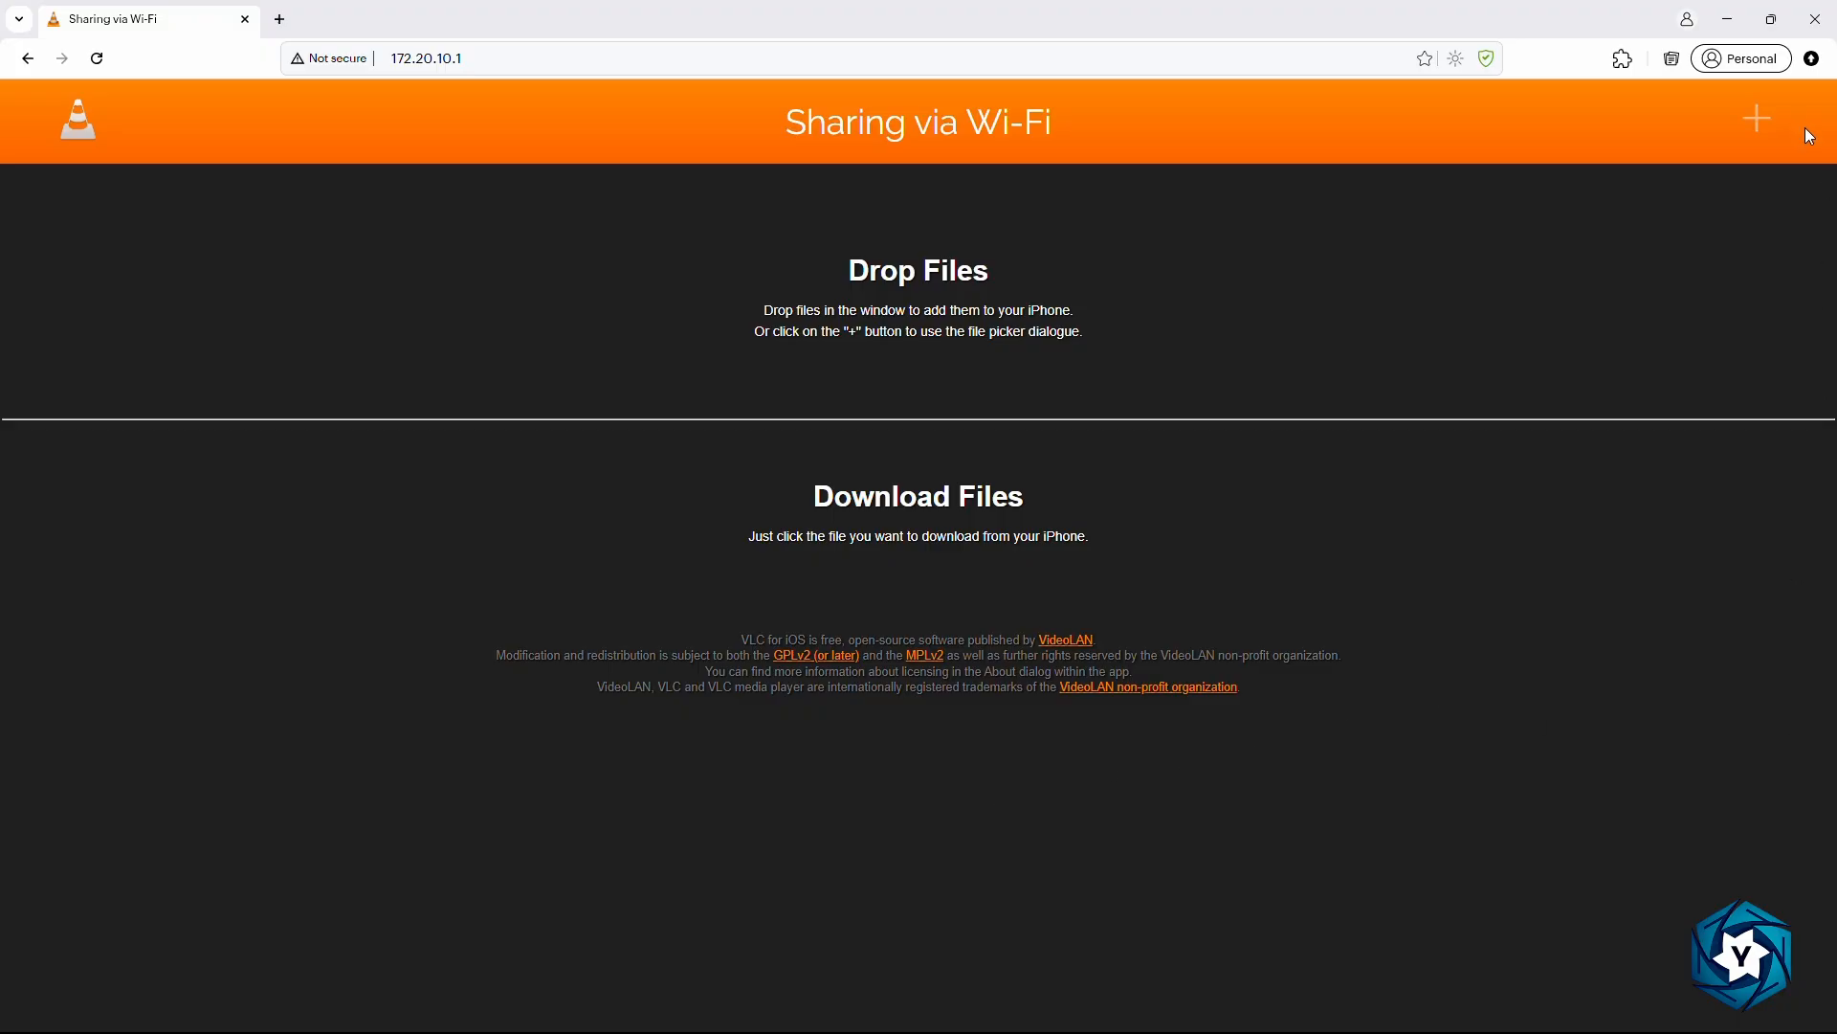
mouse_move(1756, 182)
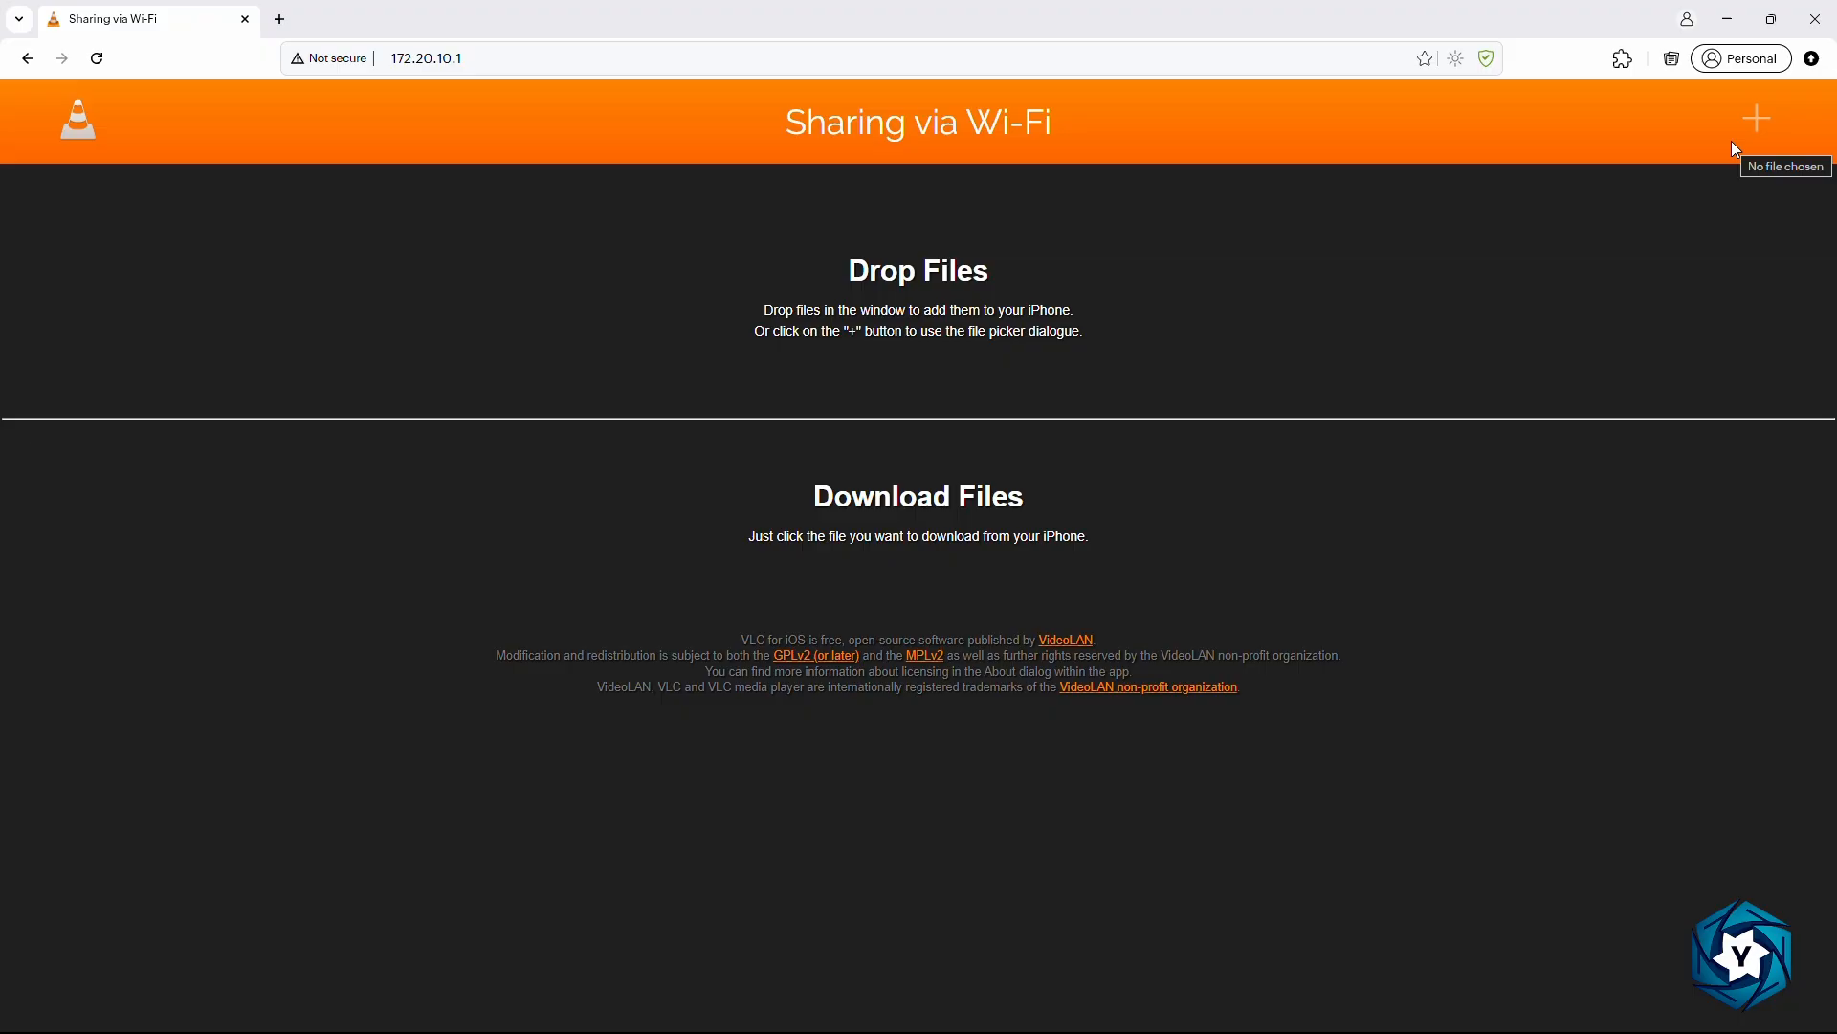
mouse_move(1220, 426)
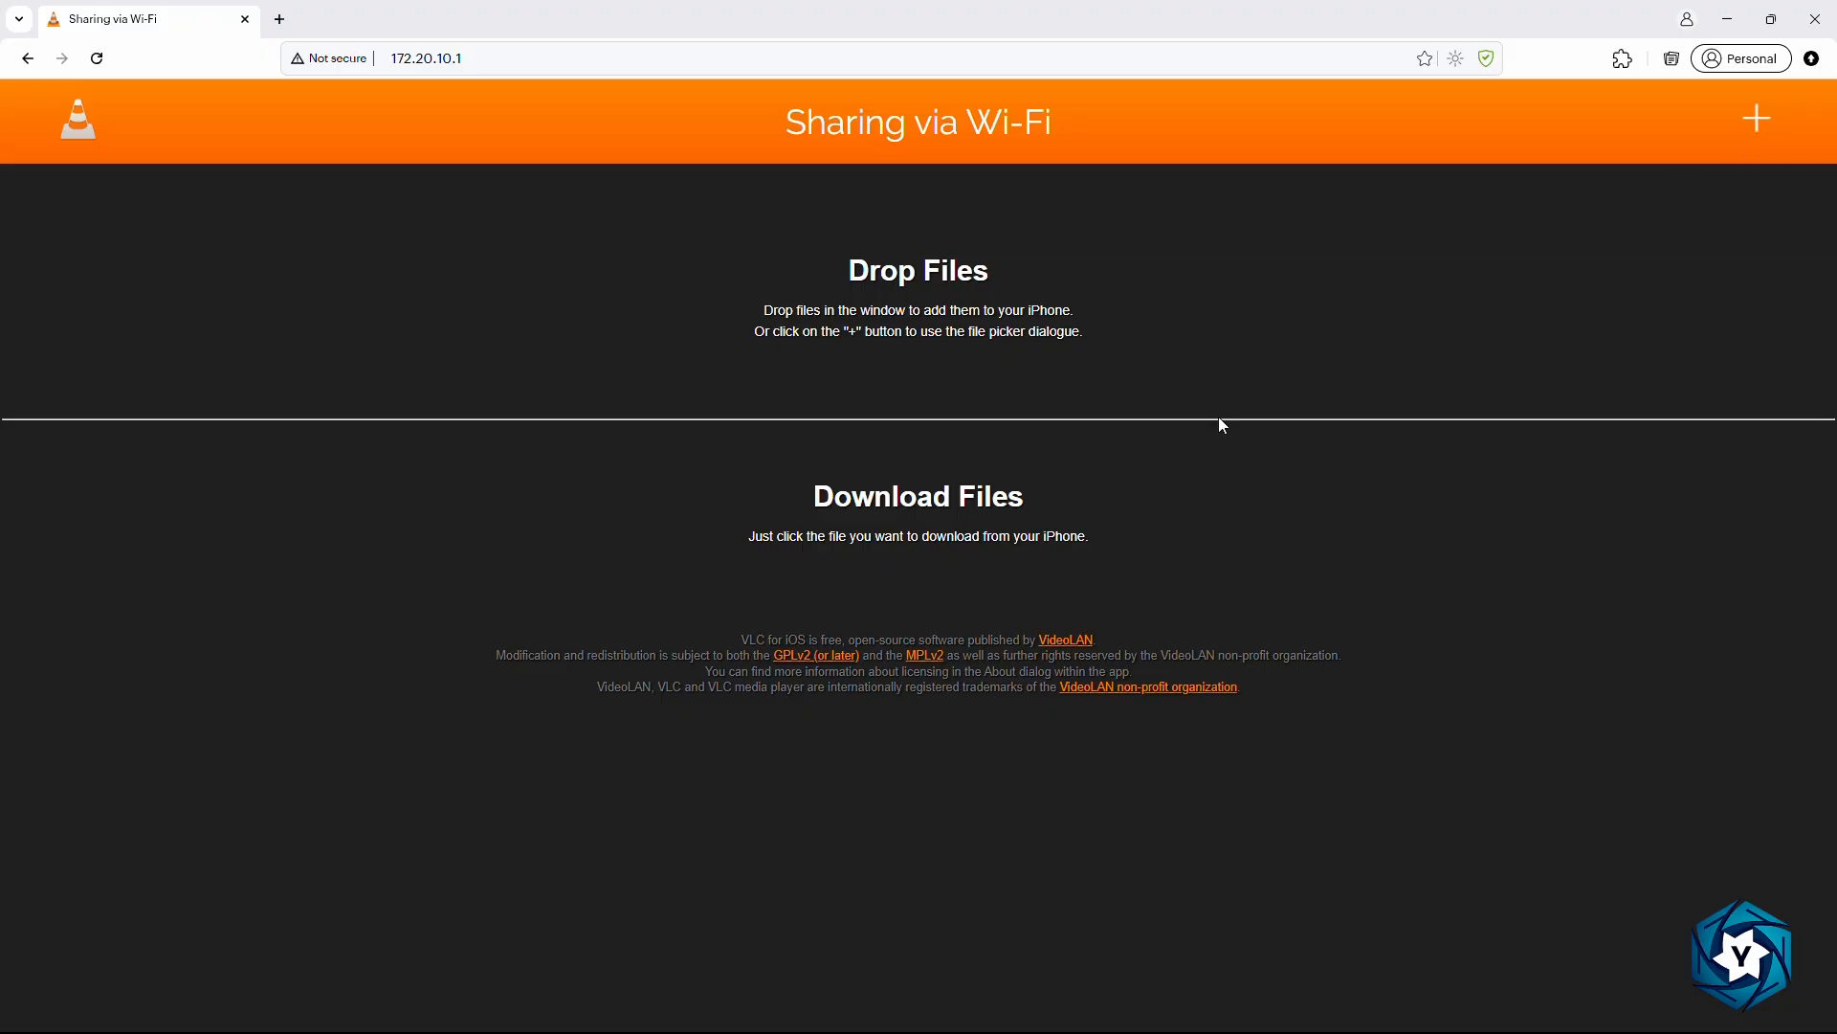
mouse_move(1151, 682)
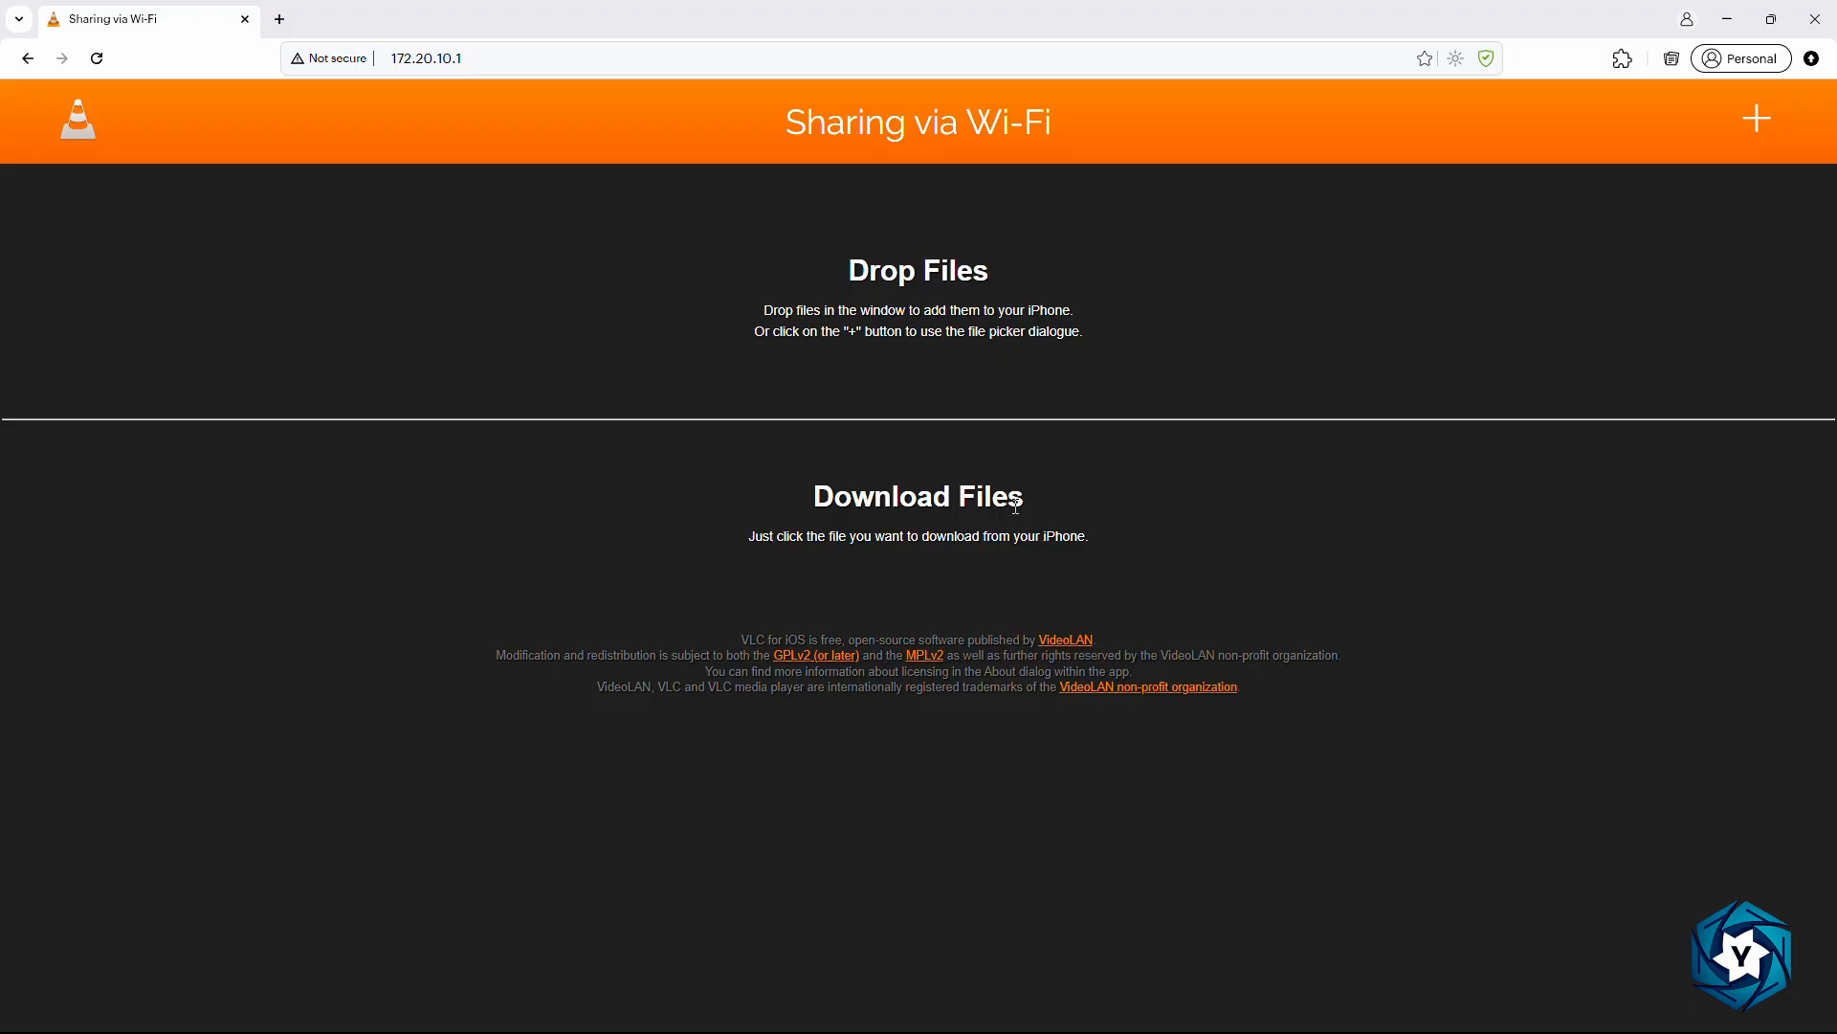
- Browse to On My iPhone in Files to see the VLC folder with two items
left_click(1756, 118)
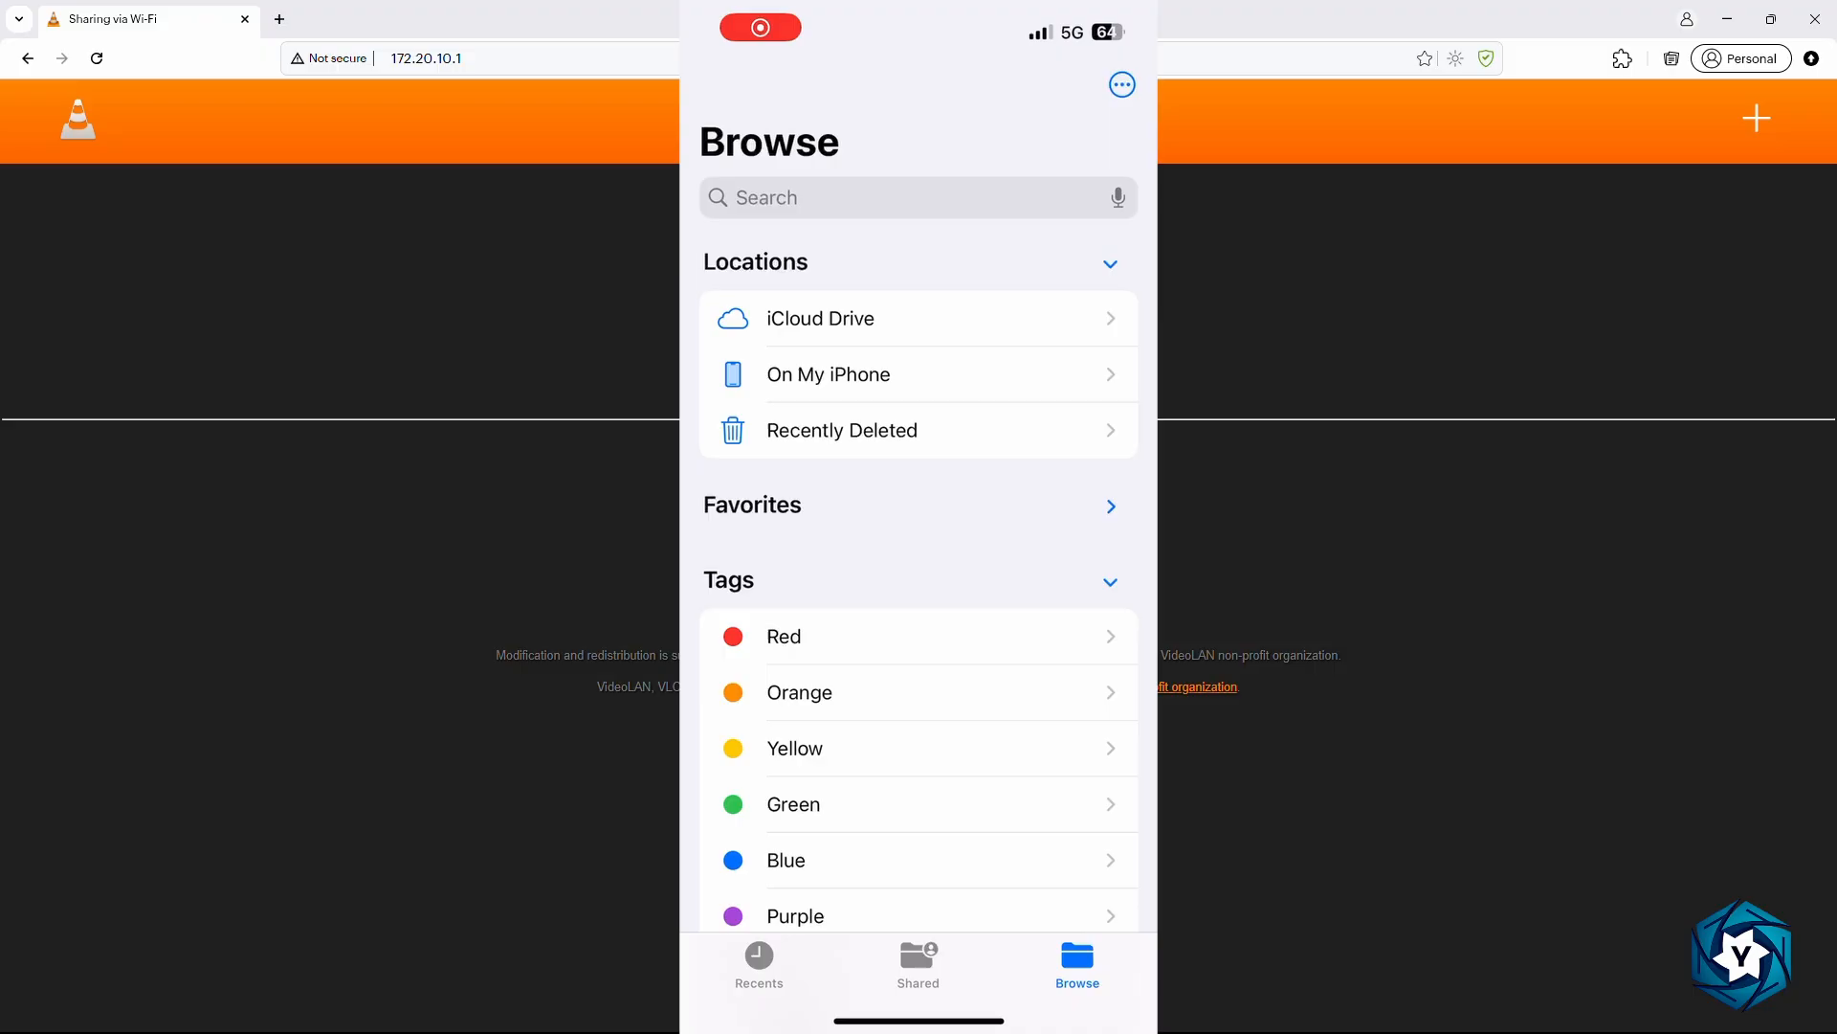
left_click(828, 374)
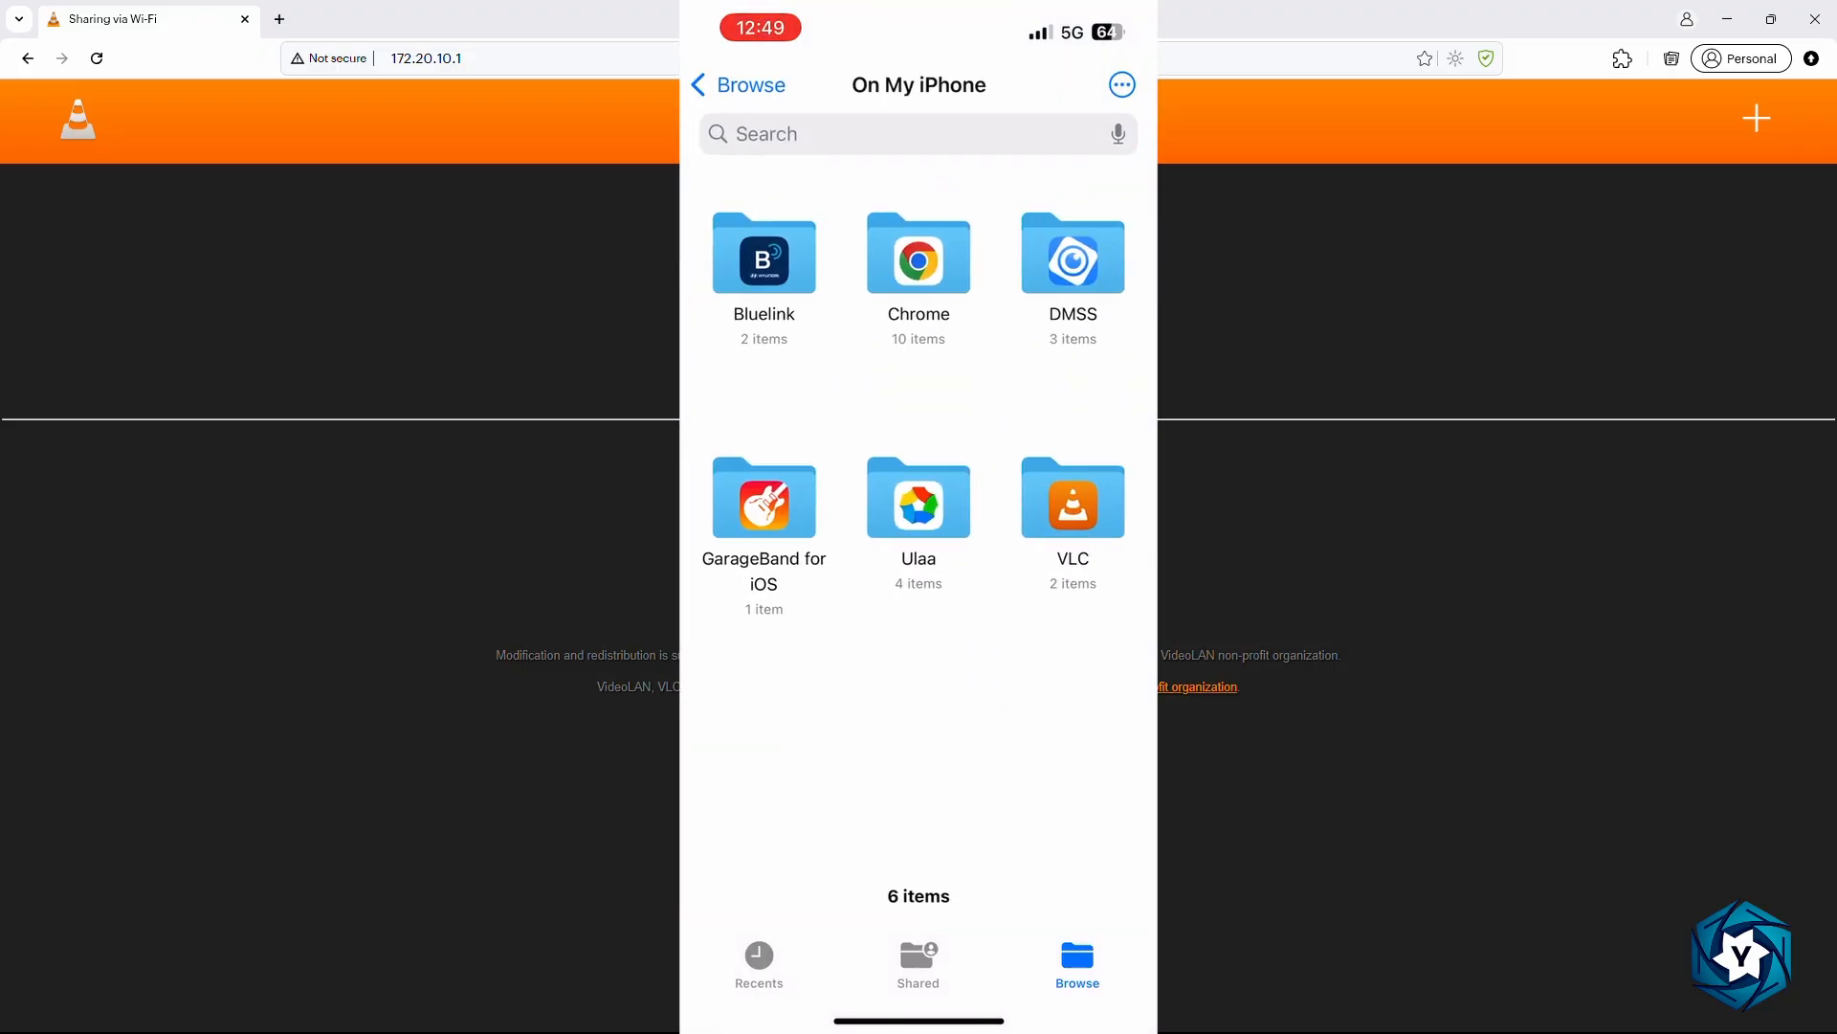